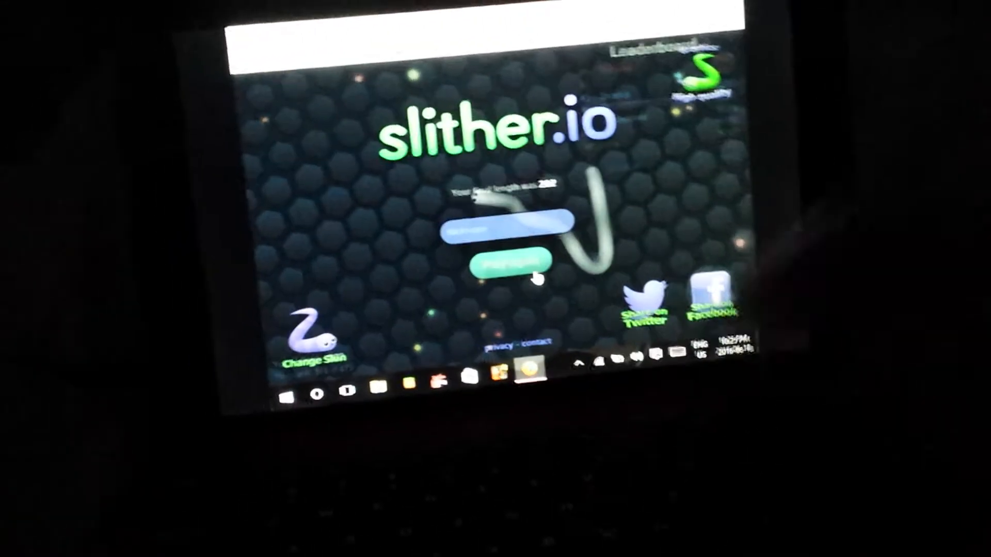
# Press Play to drop the orange-and-white worm into the arena
pyautogui.click(511, 262)
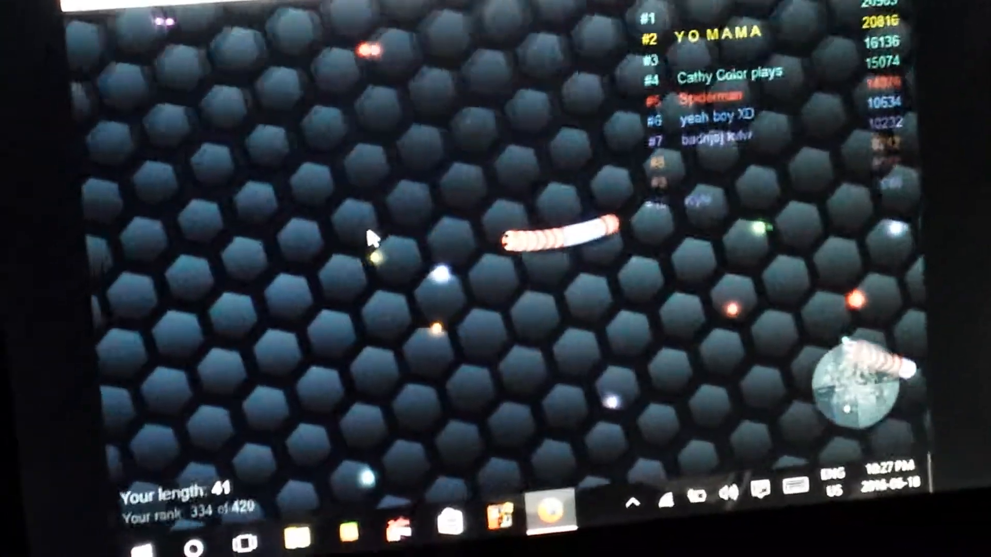
pyautogui.moveTo(468, 133)
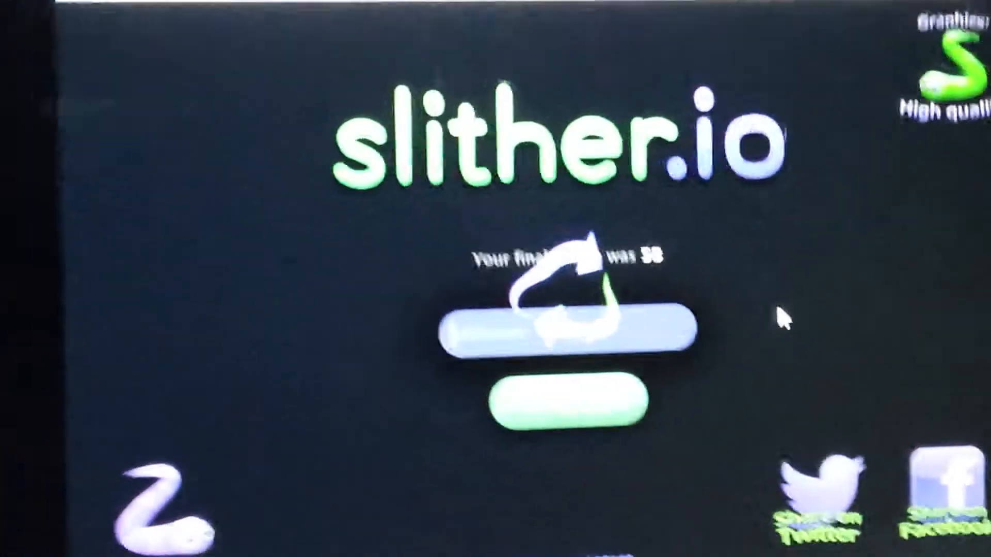
# Press Play after dying to spawn a fresh orange-and-white worm among pellets
pyautogui.click(568, 405)
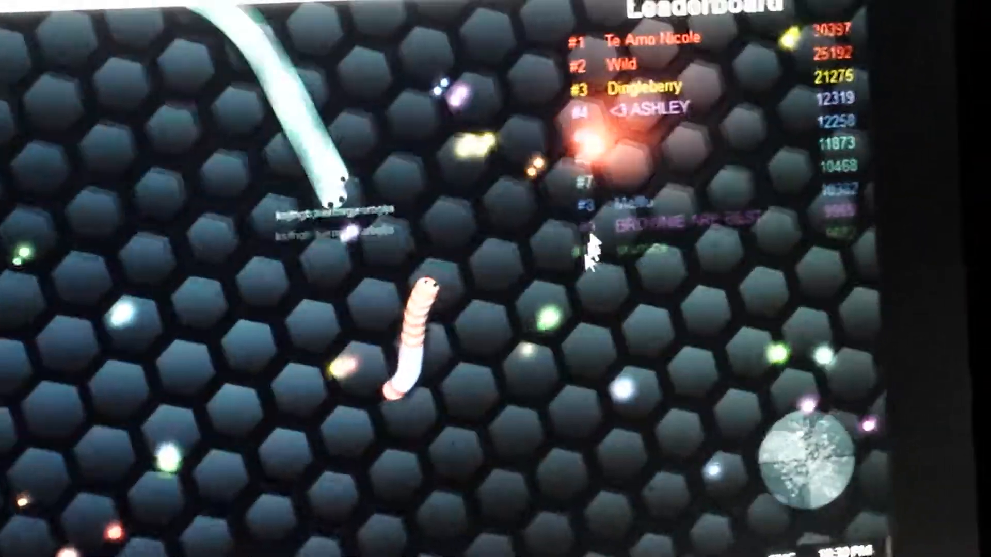
pyautogui.moveTo(430, 448)
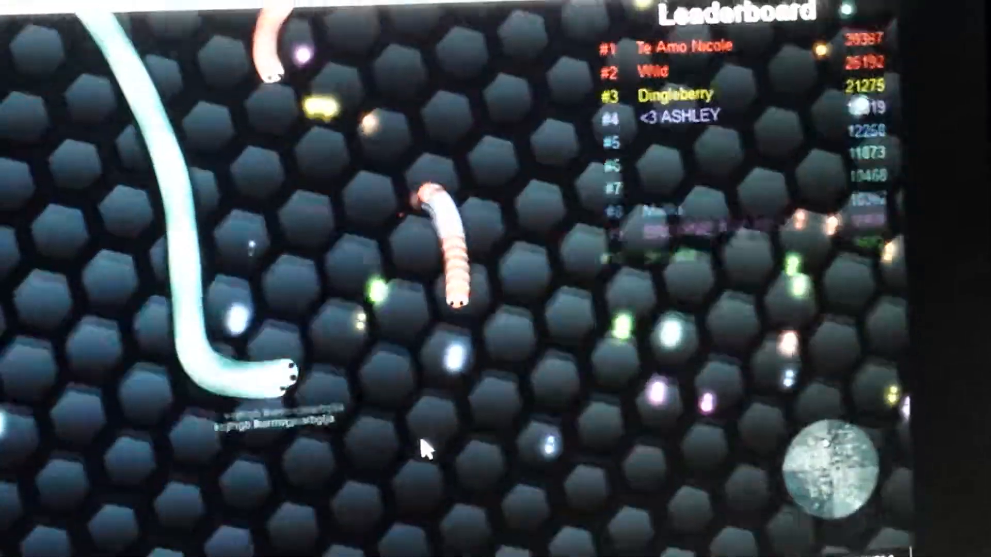